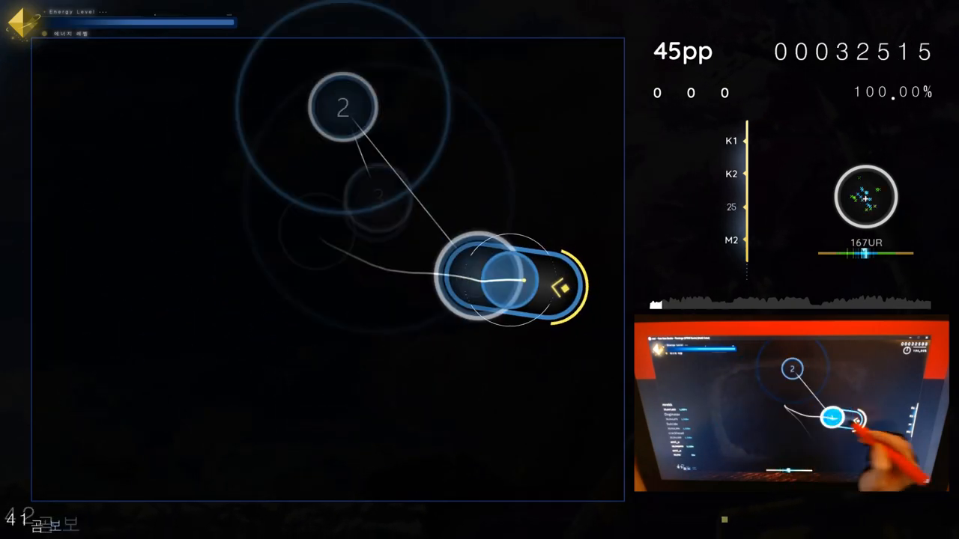
Hit the opening circles and sliders, building a 359 combo at 99.66% accuracy for 187pp
click(273, 307)
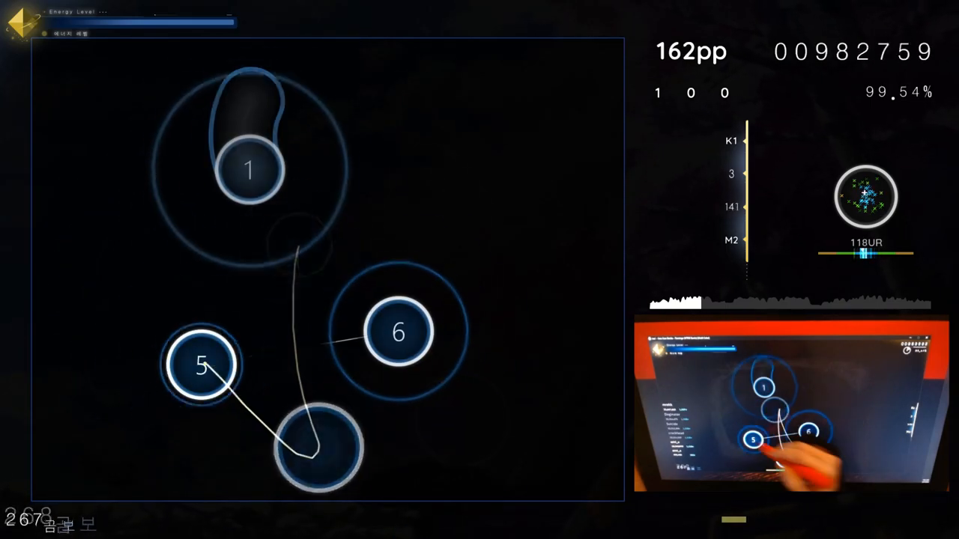
click(367, 116)
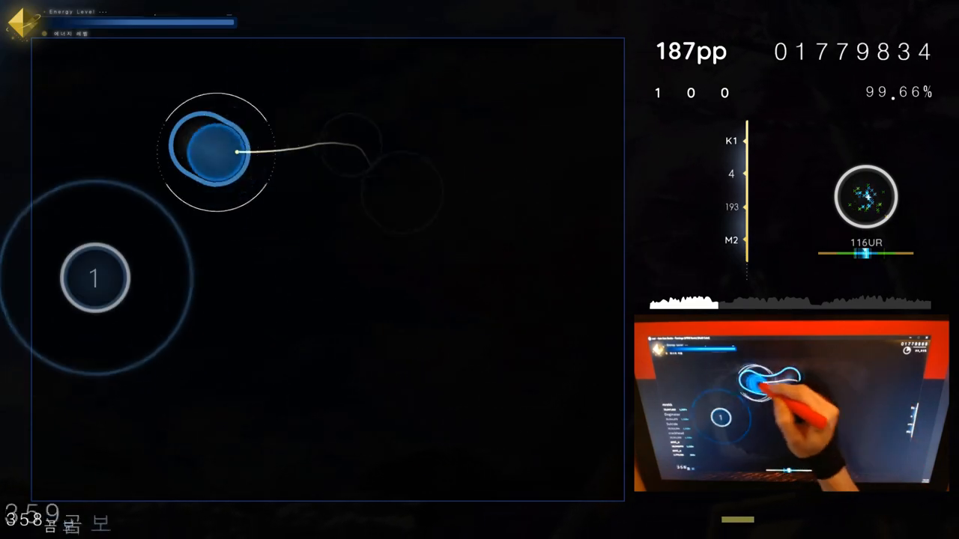
Clear the middle section, raising the combo to 864 and reaching 215pp at 99.30% accuracy
click(299, 262)
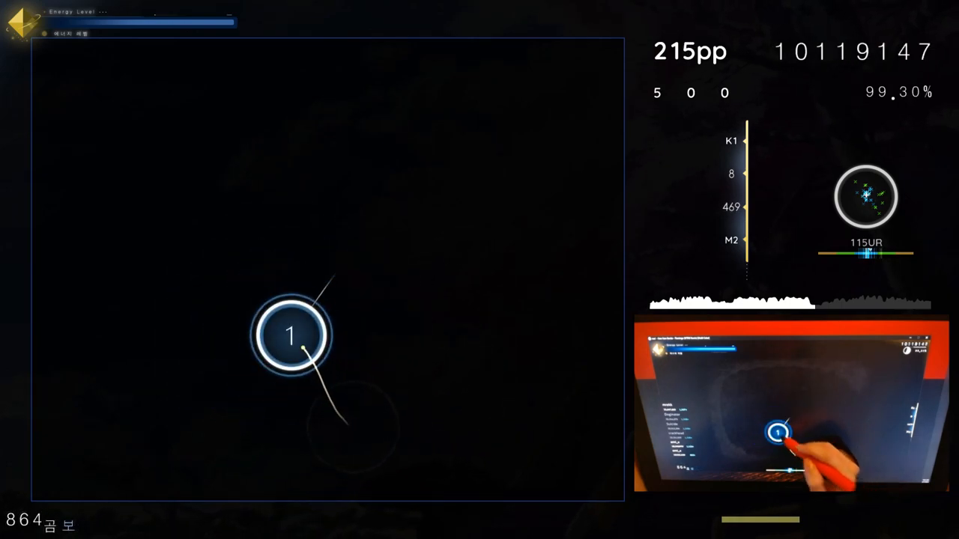
Hit the numbered circles and sliders in order, pushing the combo near 1182 for 237pp at 99.07%
click(291, 335)
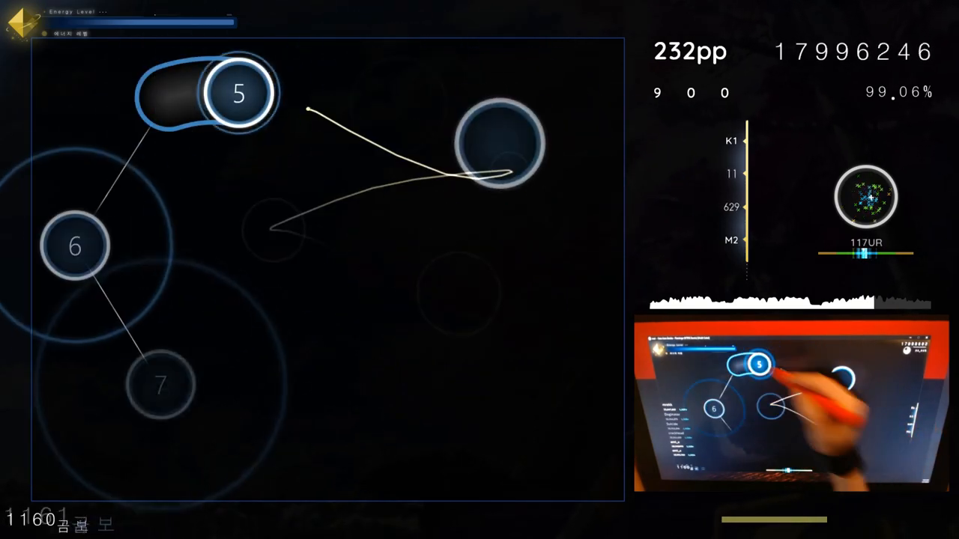
click(451, 397)
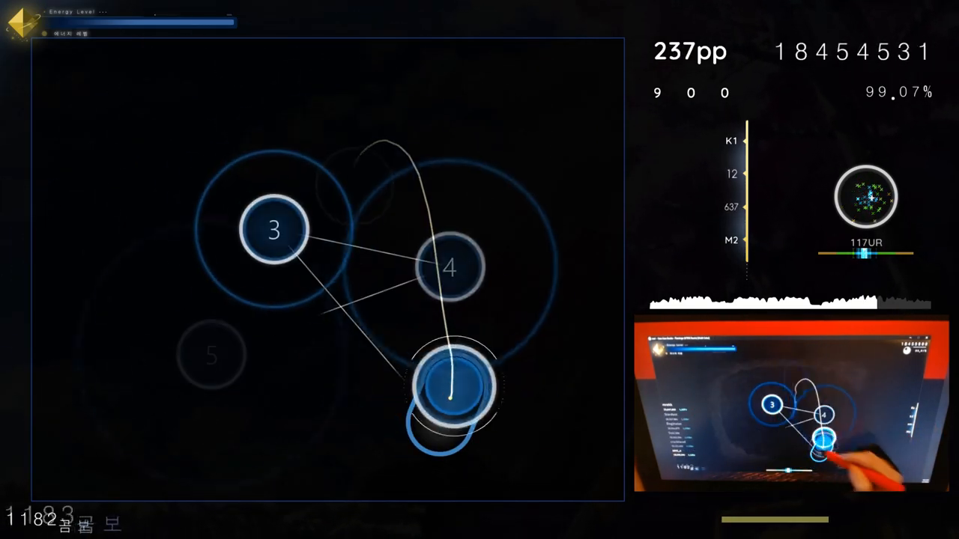